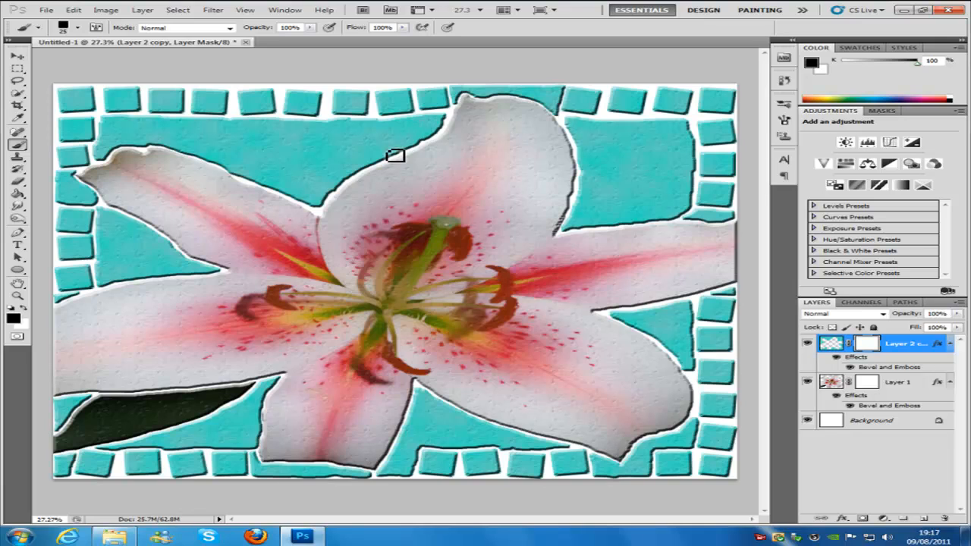
{"action": "mouse_move", "coordinate": [361, 176]}
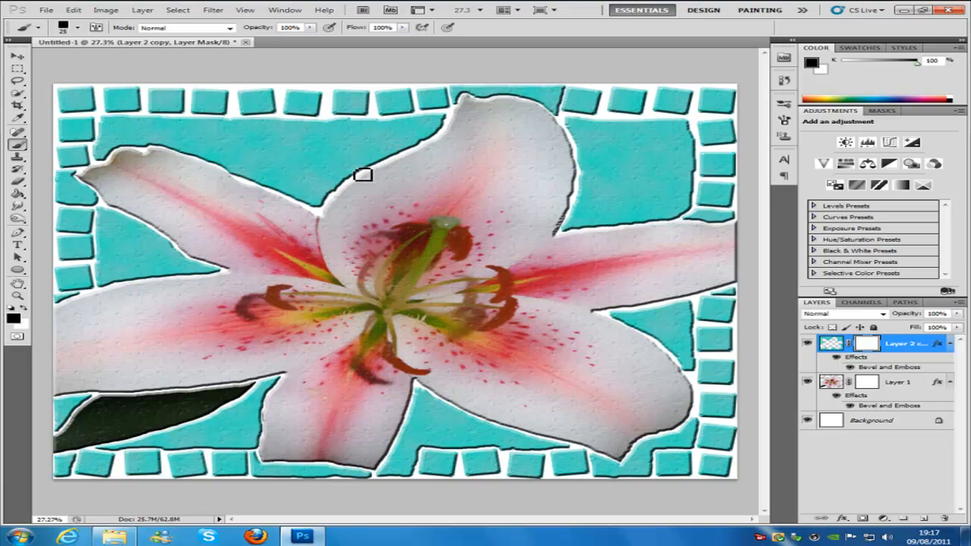
{"action": "mouse_move", "coordinate": [391, 199]}
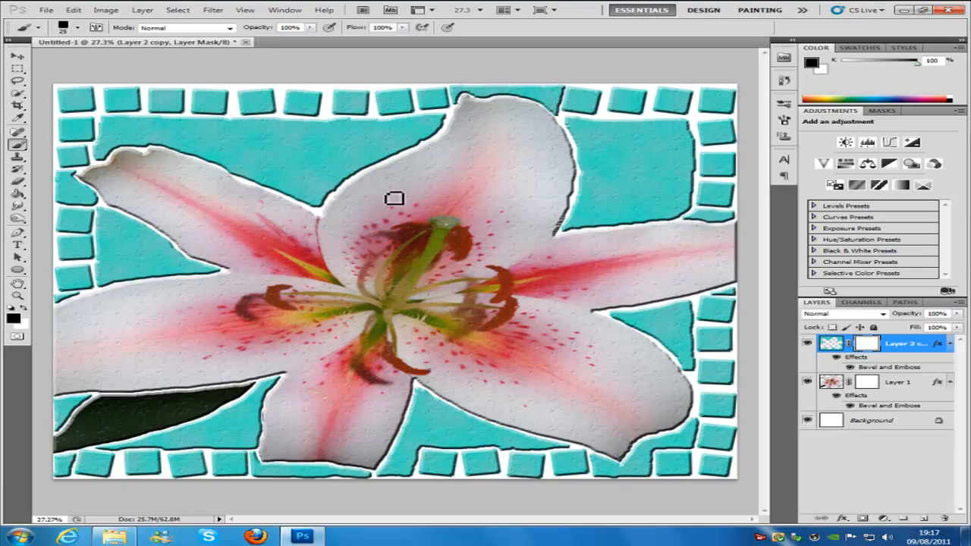
{"action": "mouse_move", "coordinate": [359, 115]}
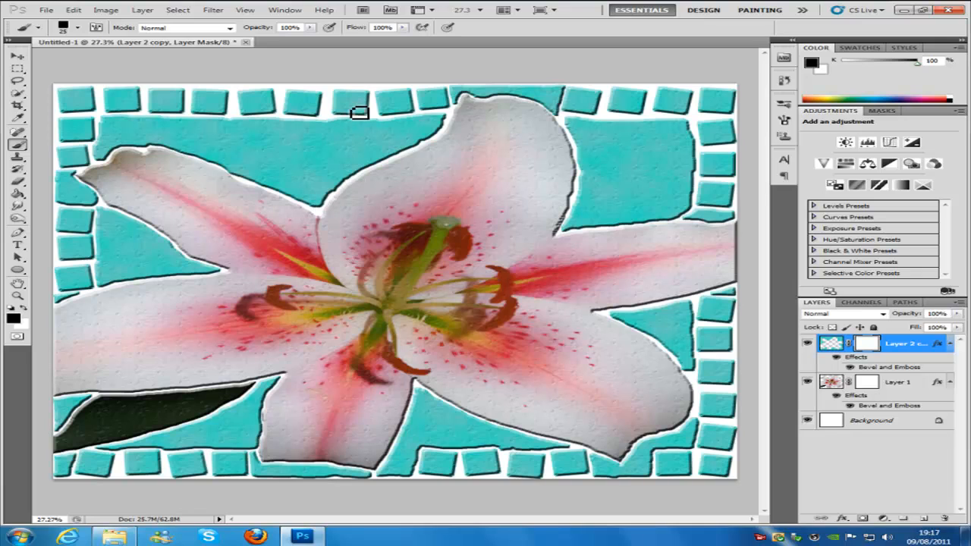
{"action": "mouse_move", "coordinate": [361, 129]}
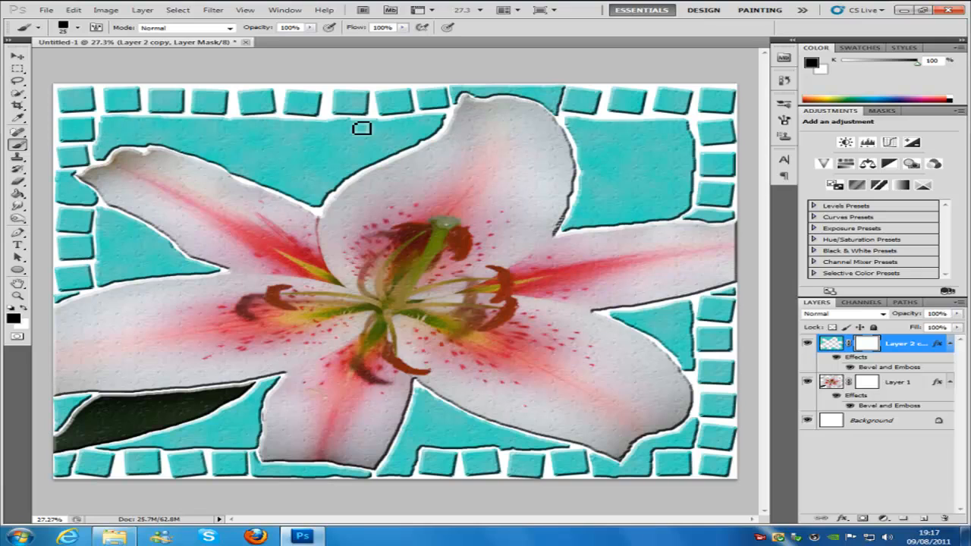
{"action": "mouse_move", "coordinate": [677, 194]}
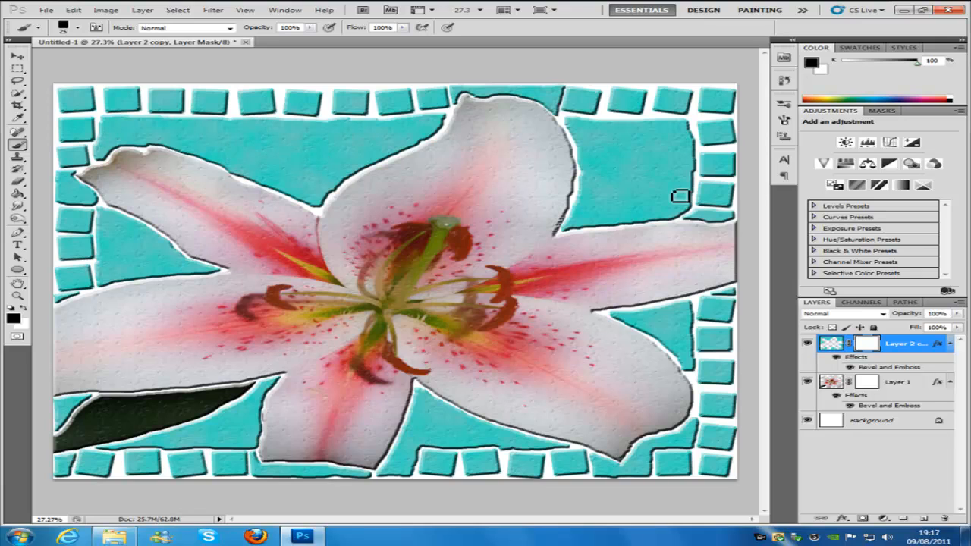
{"action": "mouse_move", "coordinate": [154, 449]}
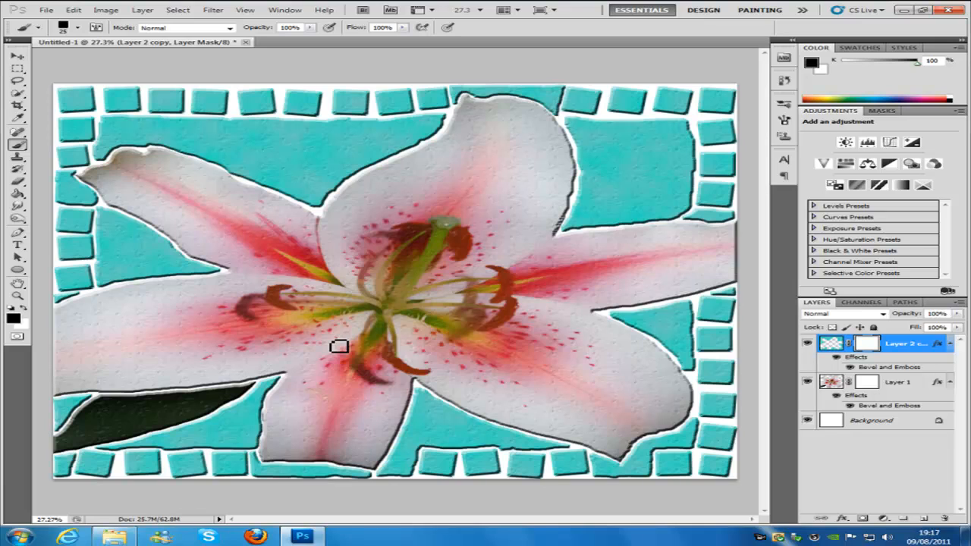
{"action": "mouse_move", "coordinate": [528, 428]}
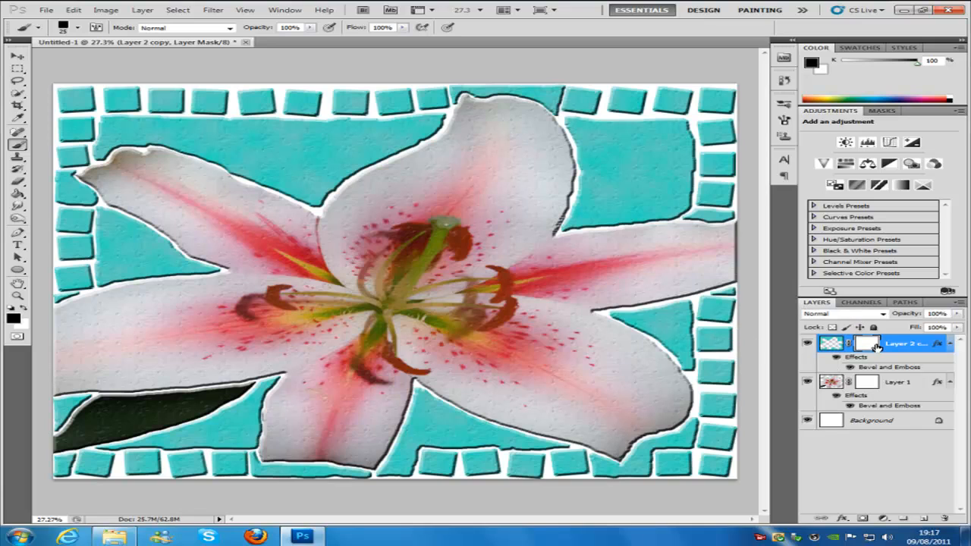
Step: Apply the layer masks permanently on Layer 2 copy and Layer 1
{"action": "right_click", "coordinate": [856, 343]}
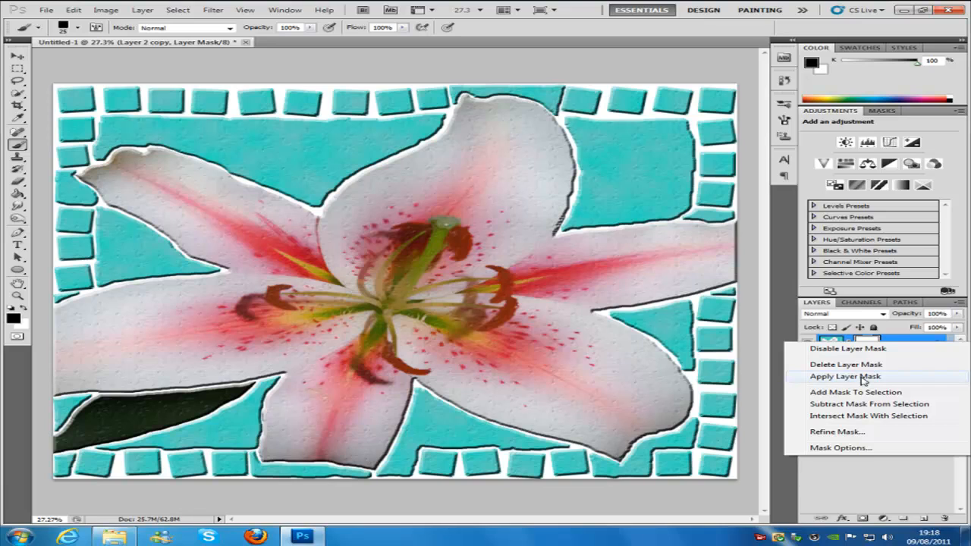
{"action": "left_click", "coordinate": [846, 376]}
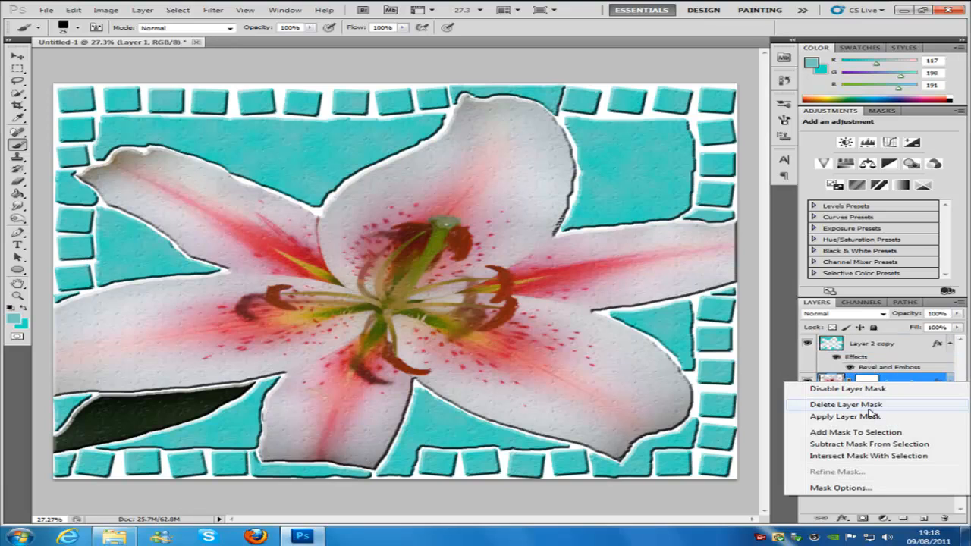
{"action": "left_click", "coordinate": [846, 403]}
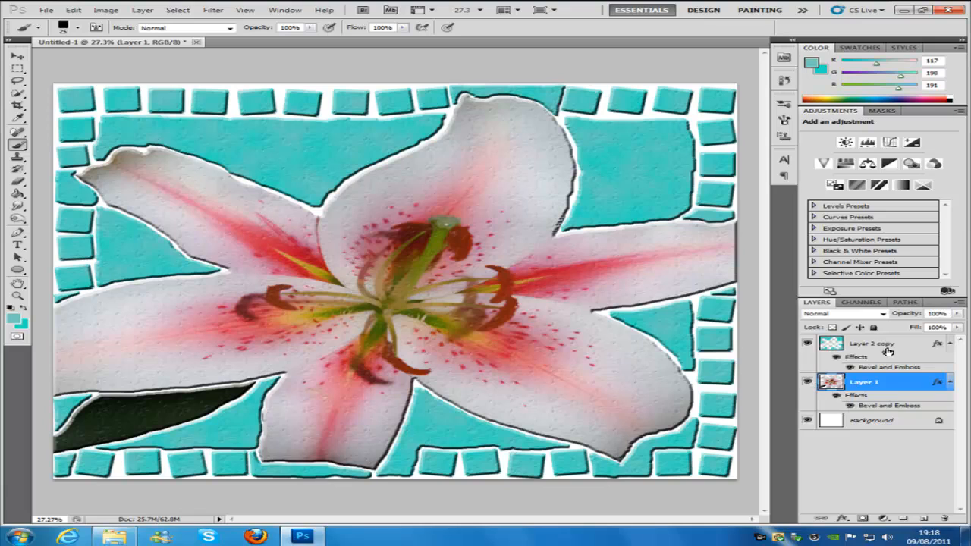
Step: Merge Layer 2 copy down into Layer 1 as one tile layer
{"action": "right_click", "coordinate": [862, 346]}
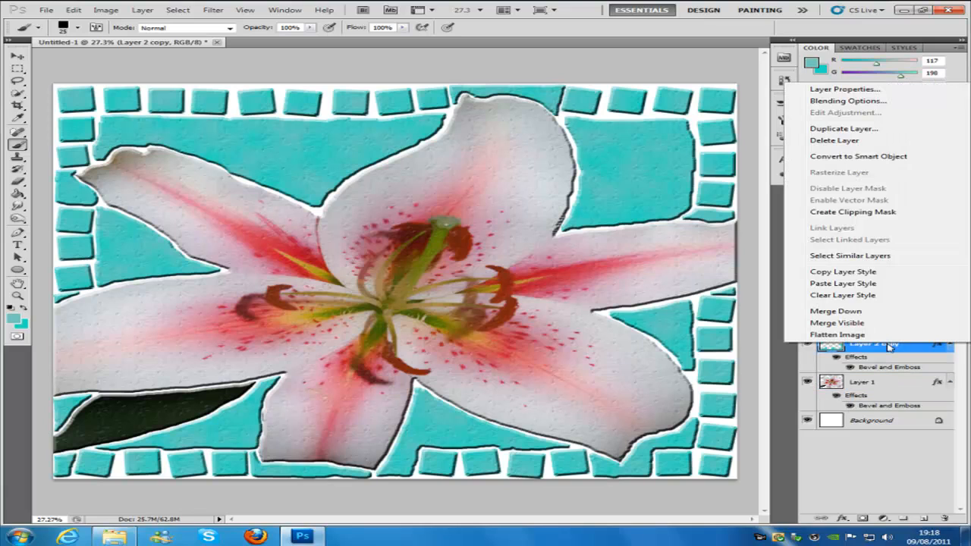
{"action": "mouse_move", "coordinate": [858, 312]}
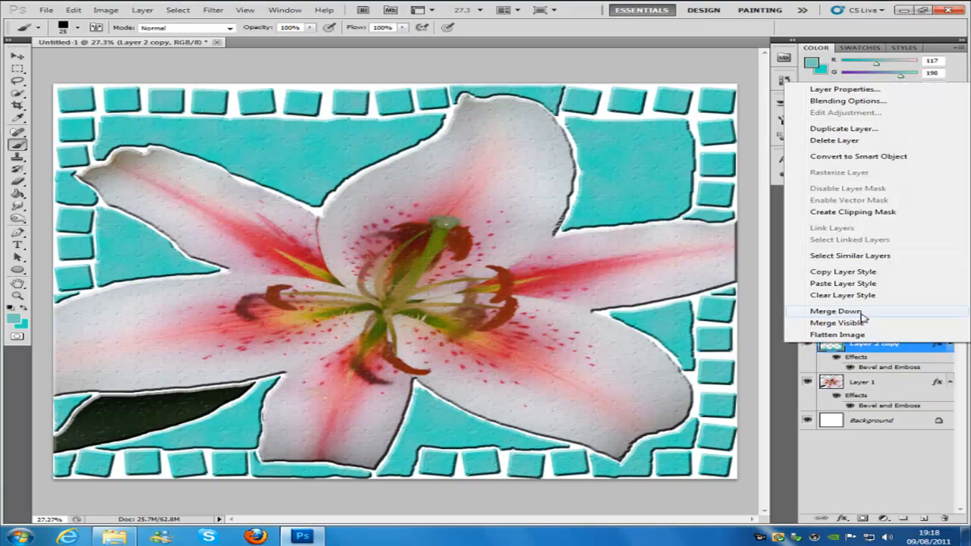
{"action": "left_click", "coordinate": [834, 309]}
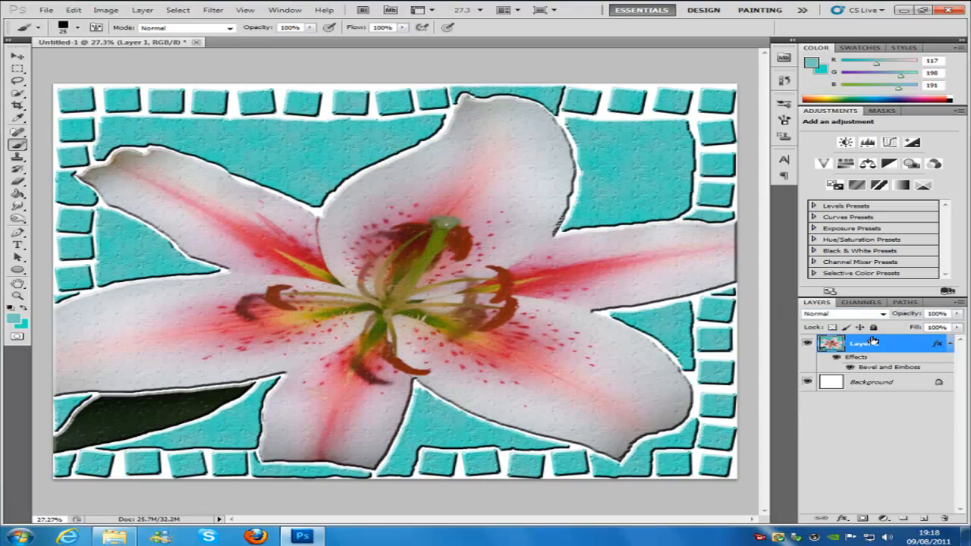
Step: Add a Reveal All layer mask to the merged Layer 1
{"action": "left_click", "coordinate": [137, 10]}
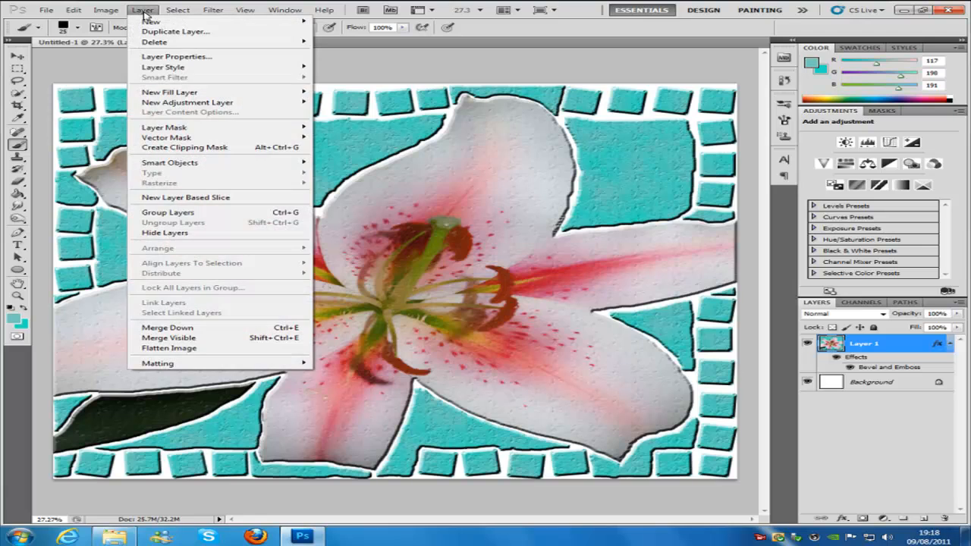
{"action": "mouse_move", "coordinate": [164, 127]}
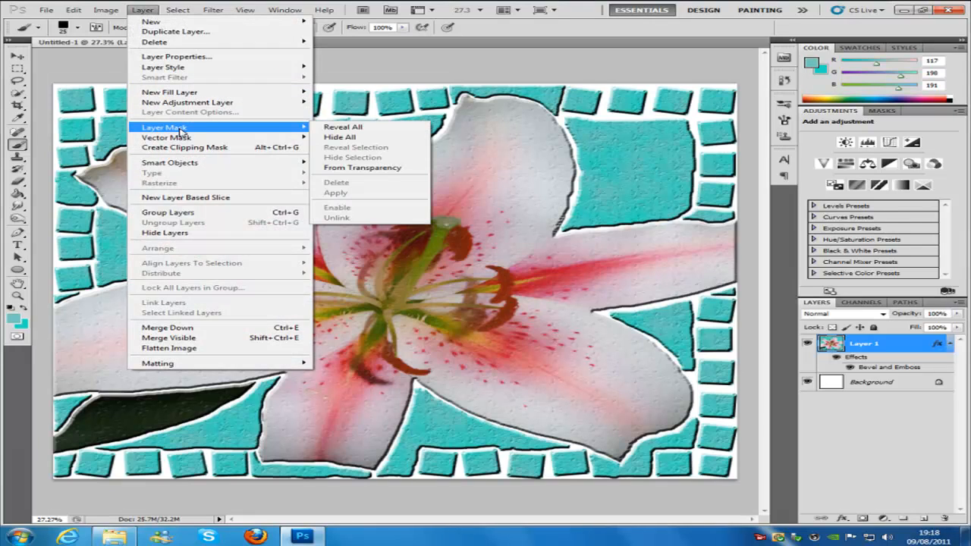
{"action": "left_click", "coordinate": [342, 126]}
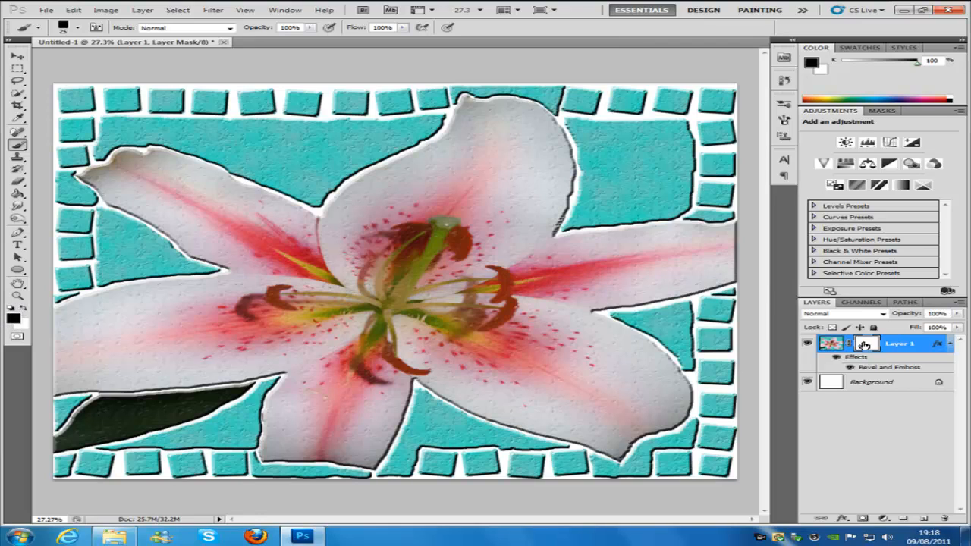
{"action": "mouse_move", "coordinate": [866, 348]}
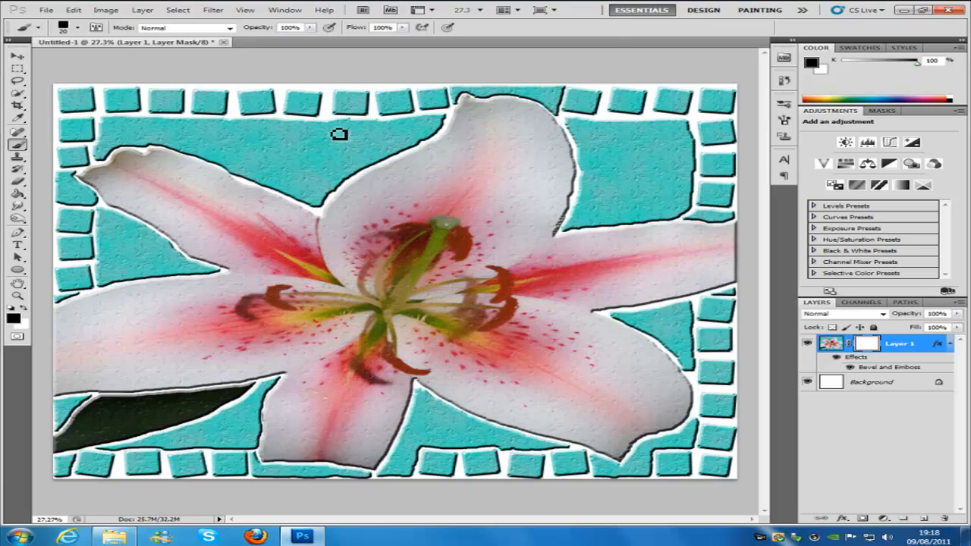
{"action": "mouse_move", "coordinate": [662, 120]}
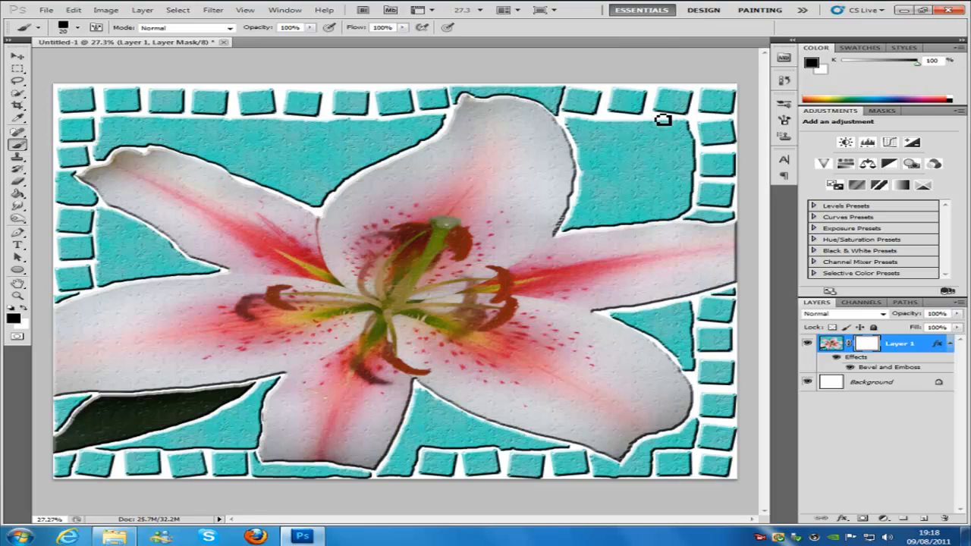
{"action": "mouse_move", "coordinate": [620, 127]}
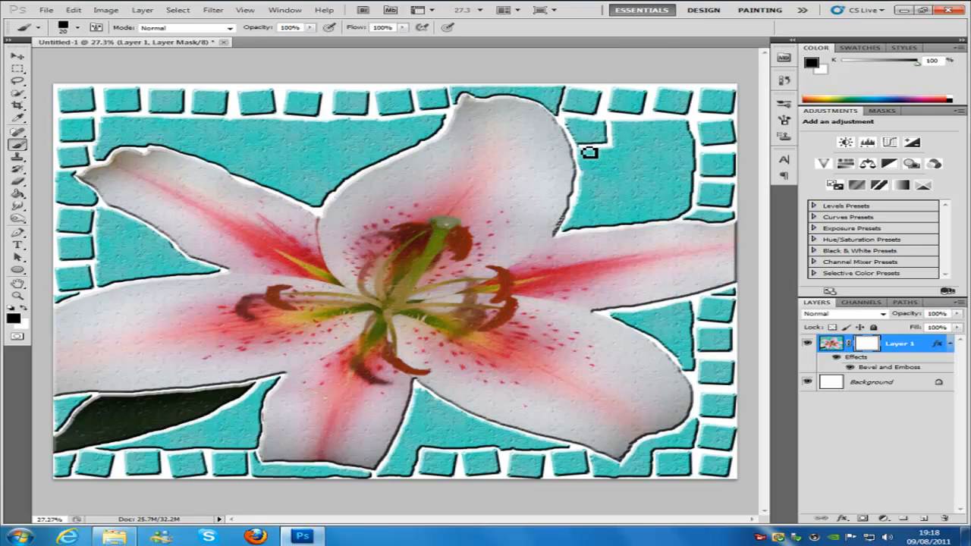
{"action": "mouse_move", "coordinate": [650, 141]}
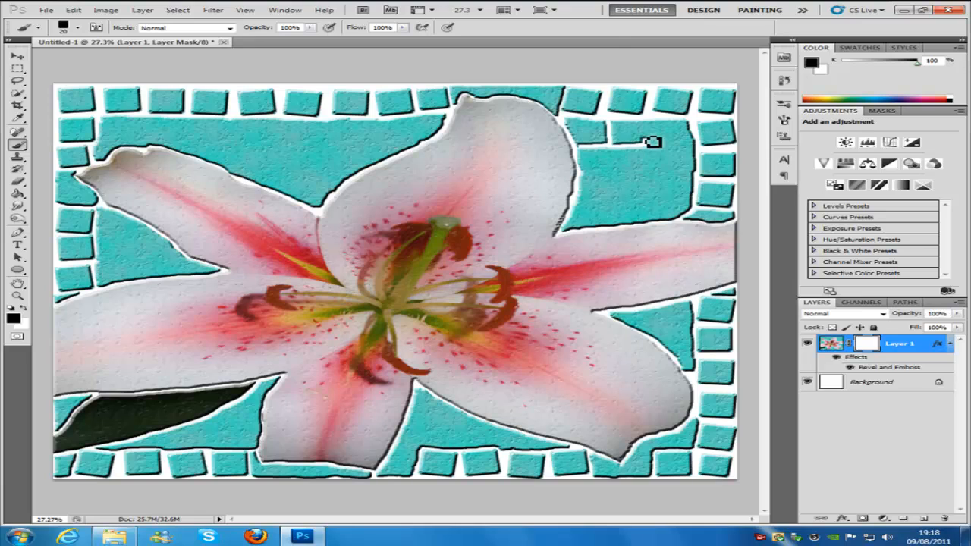
{"action": "mouse_move", "coordinate": [693, 150]}
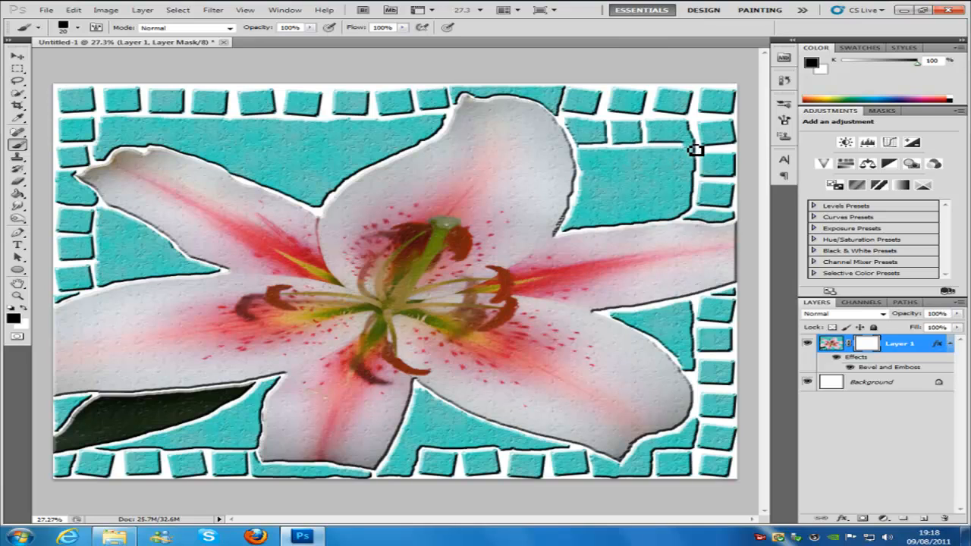
{"action": "mouse_move", "coordinate": [697, 176]}
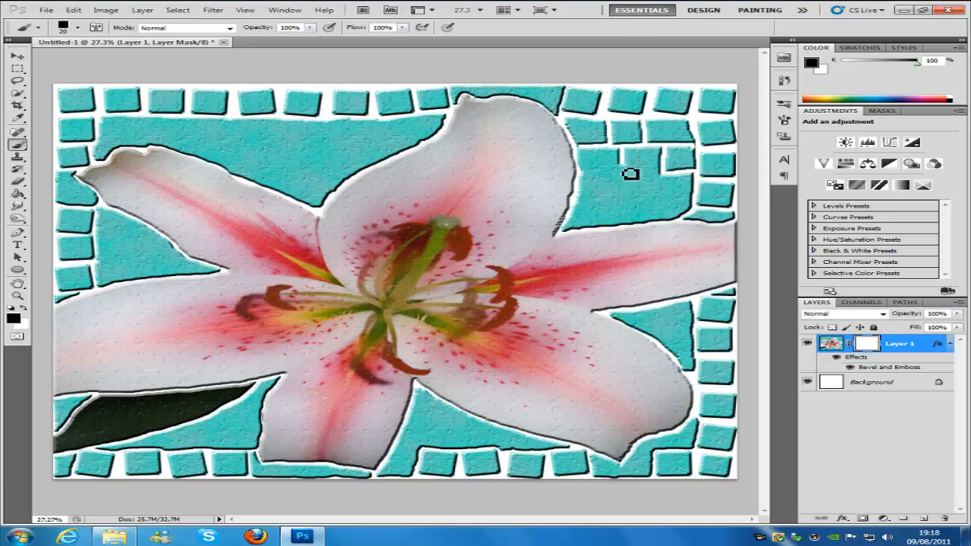
{"action": "mouse_move", "coordinate": [611, 170]}
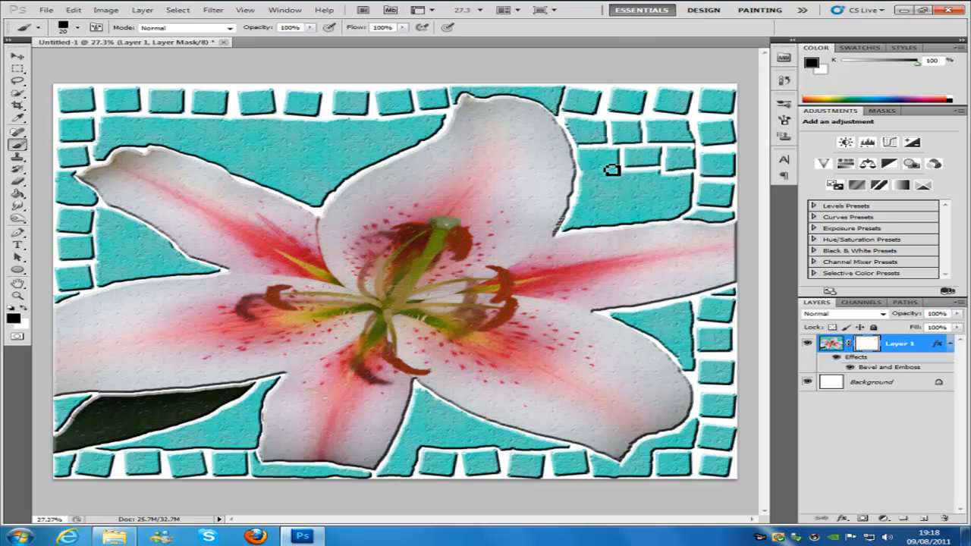
{"action": "mouse_move", "coordinate": [598, 157]}
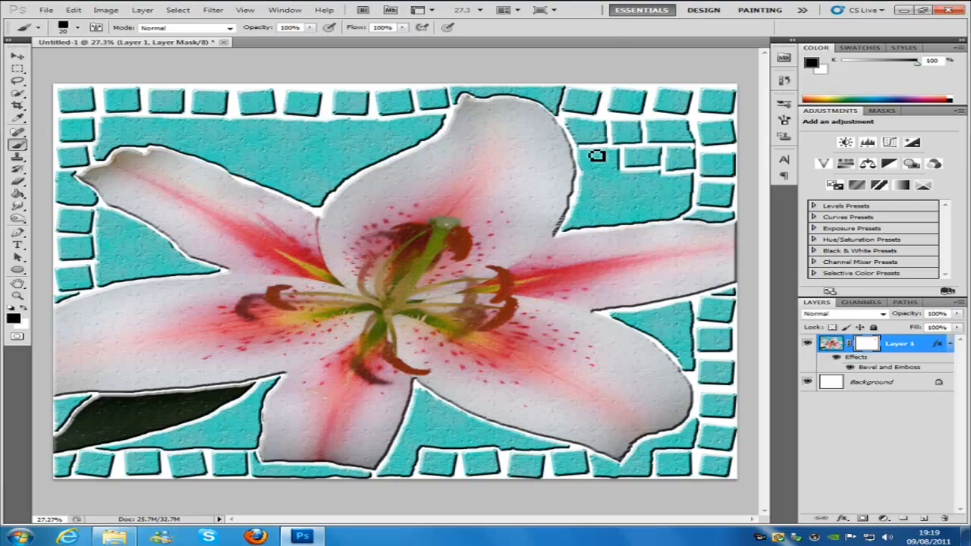
{"action": "mouse_move", "coordinate": [617, 151]}
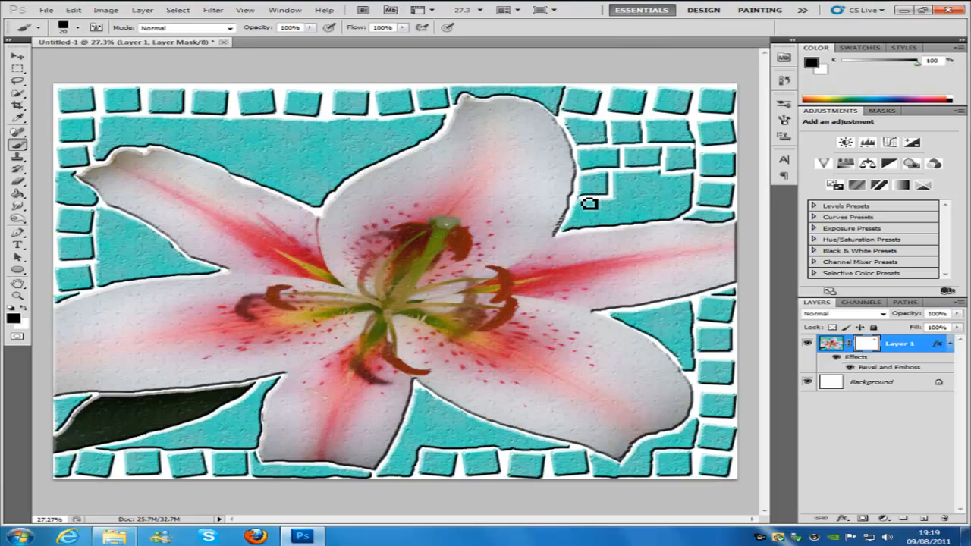
{"action": "mouse_move", "coordinate": [656, 182]}
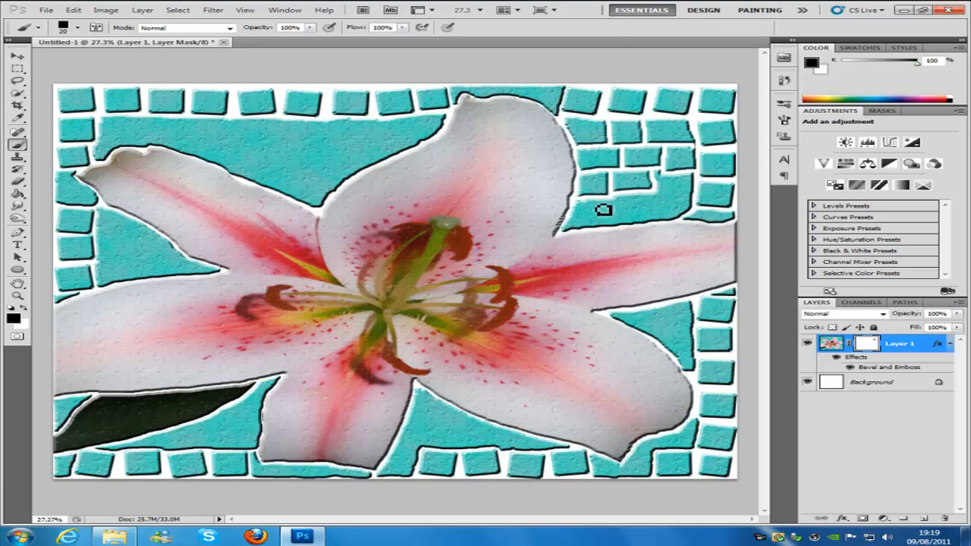
{"action": "mouse_move", "coordinate": [570, 155]}
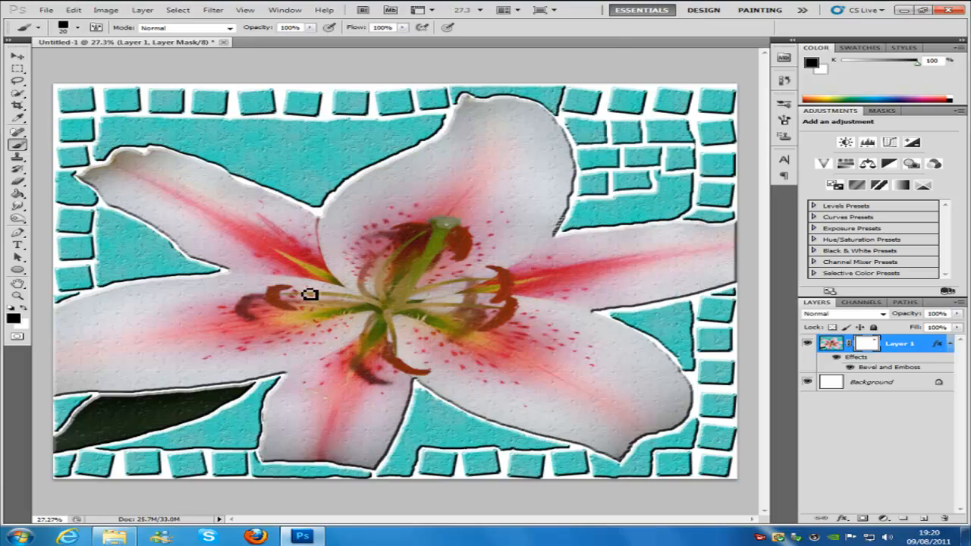
{"action": "mouse_move", "coordinate": [337, 300]}
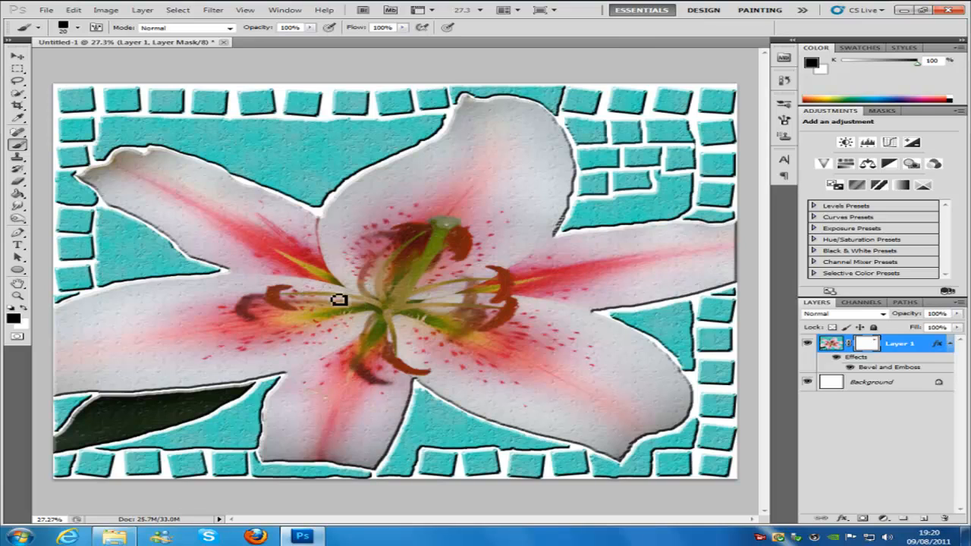
{"action": "mouse_move", "coordinate": [445, 256]}
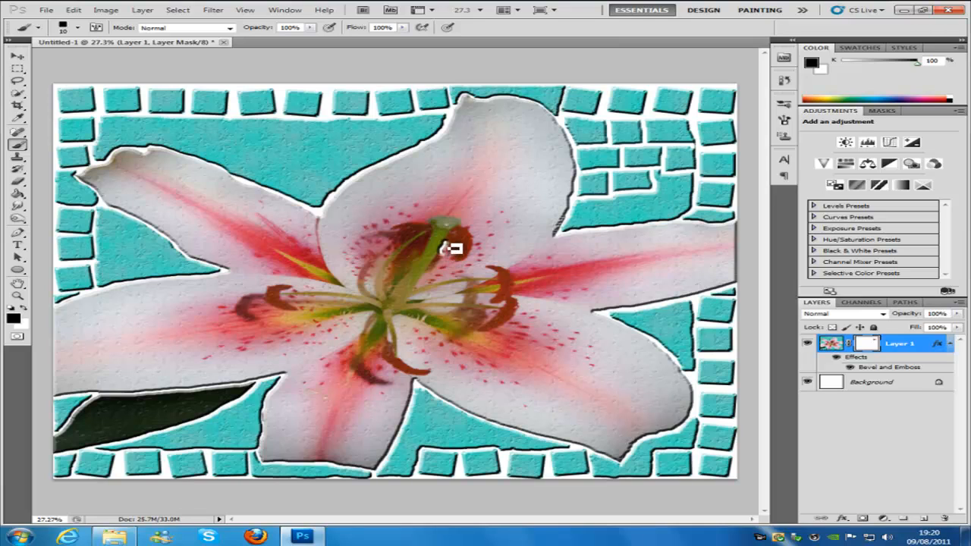
{"action": "mouse_move", "coordinate": [435, 252]}
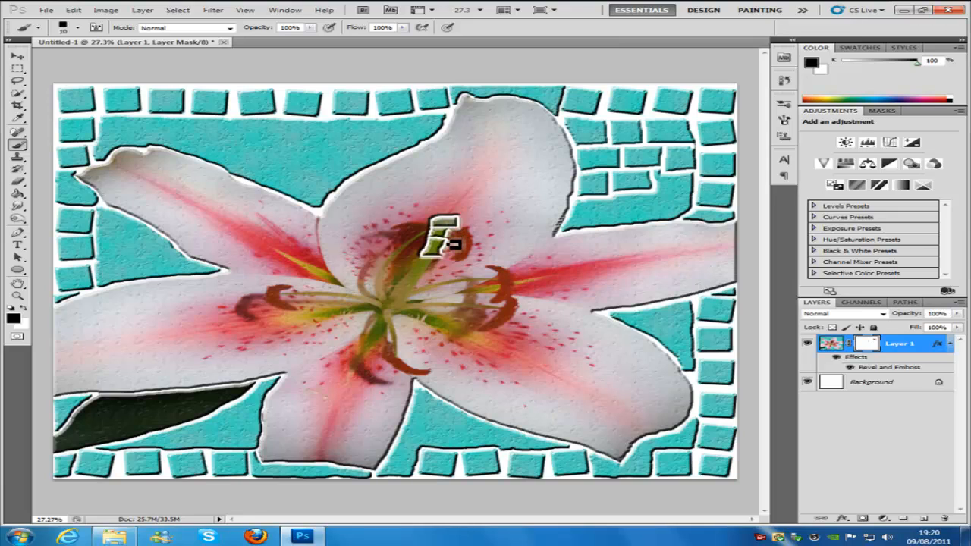
{"action": "mouse_move", "coordinate": [463, 273]}
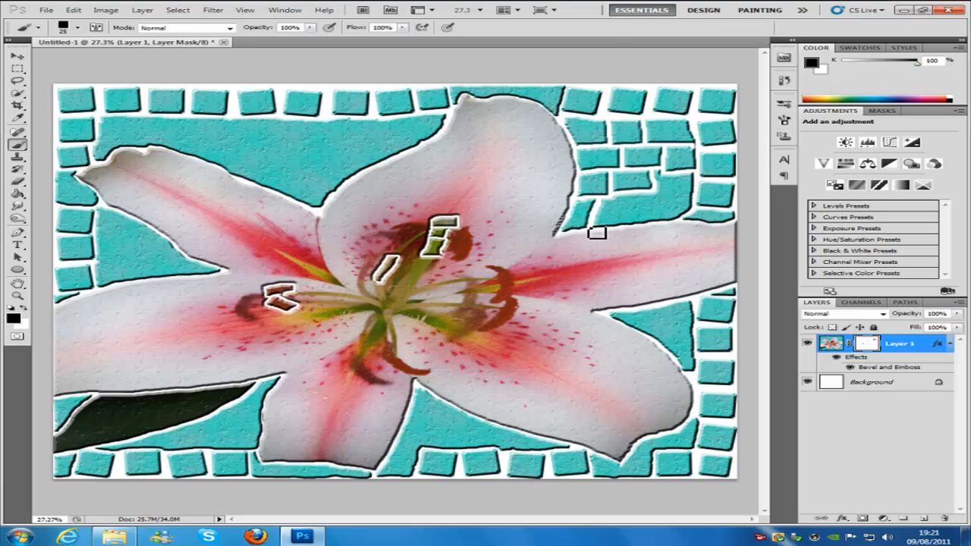
{"action": "mouse_move", "coordinate": [206, 157]}
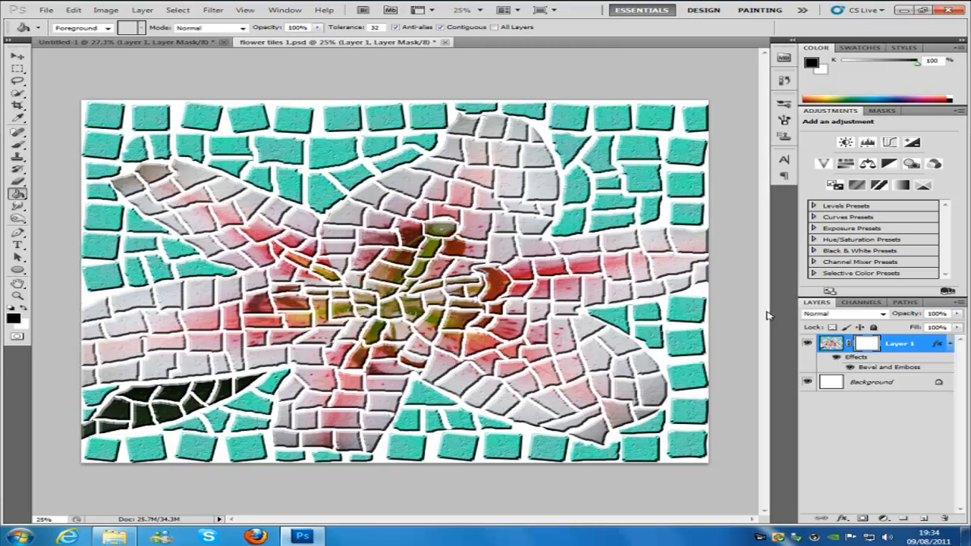
Step: Apply Layer 1's mask permanently and add an empty Layer 2 beneath the tiles
{"action": "right_click", "coordinate": [855, 342]}
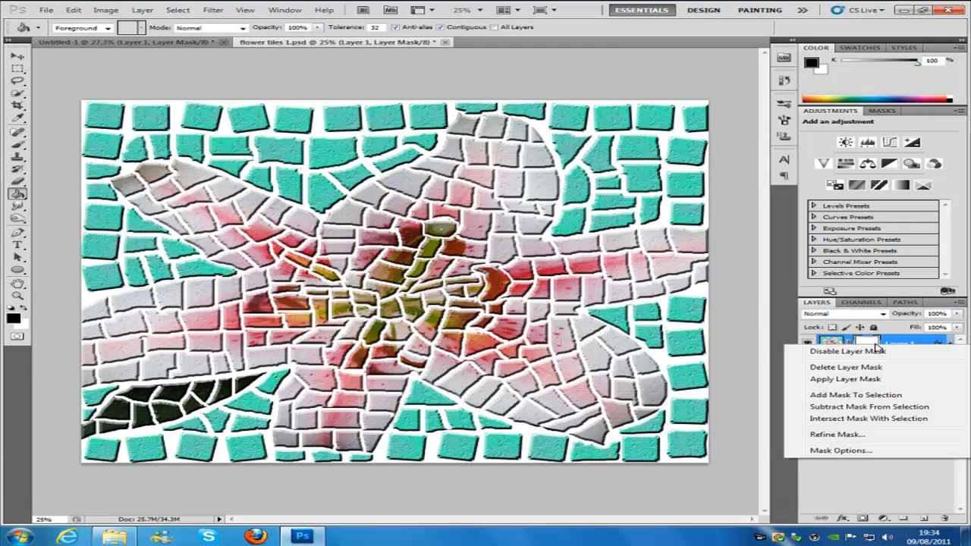
{"action": "mouse_move", "coordinate": [841, 380]}
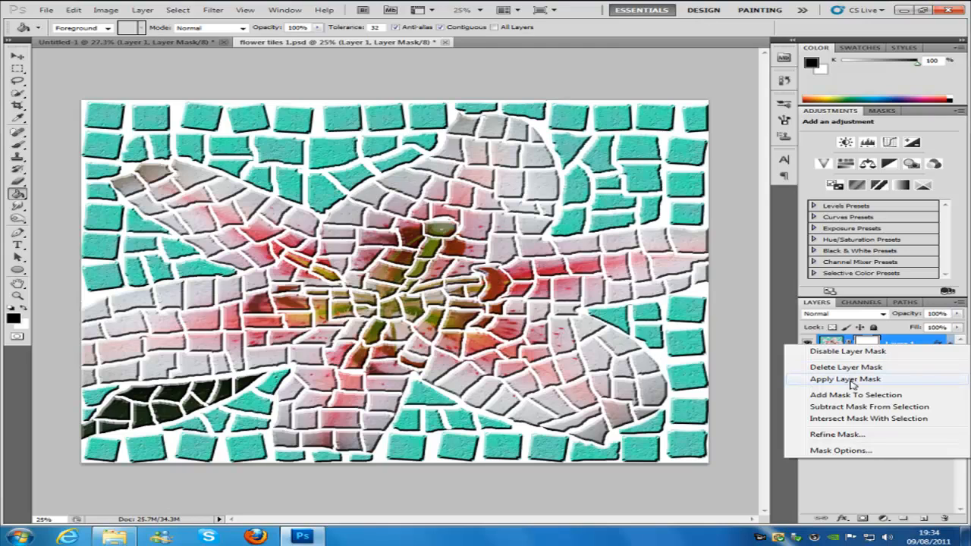
{"action": "left_click", "coordinate": [846, 379]}
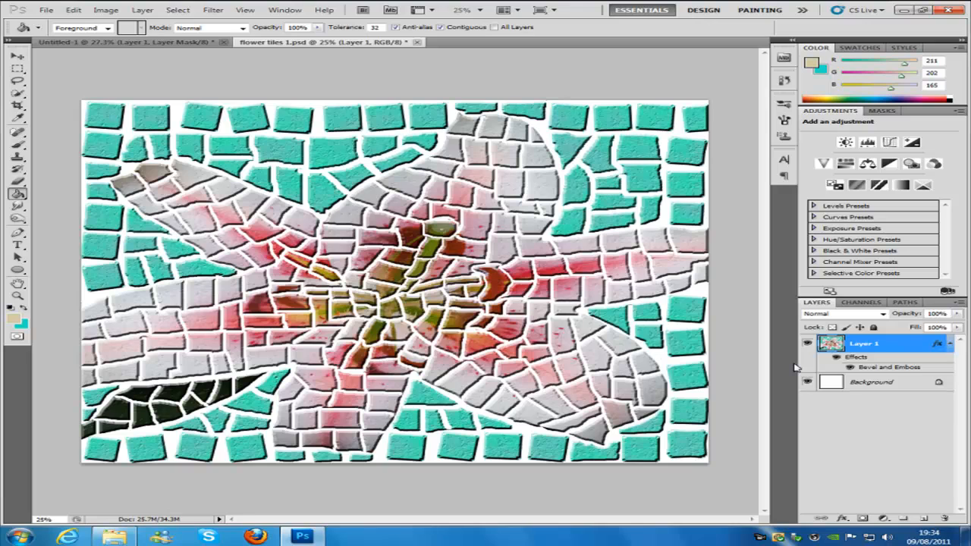
{"action": "left_click", "coordinate": [871, 382]}
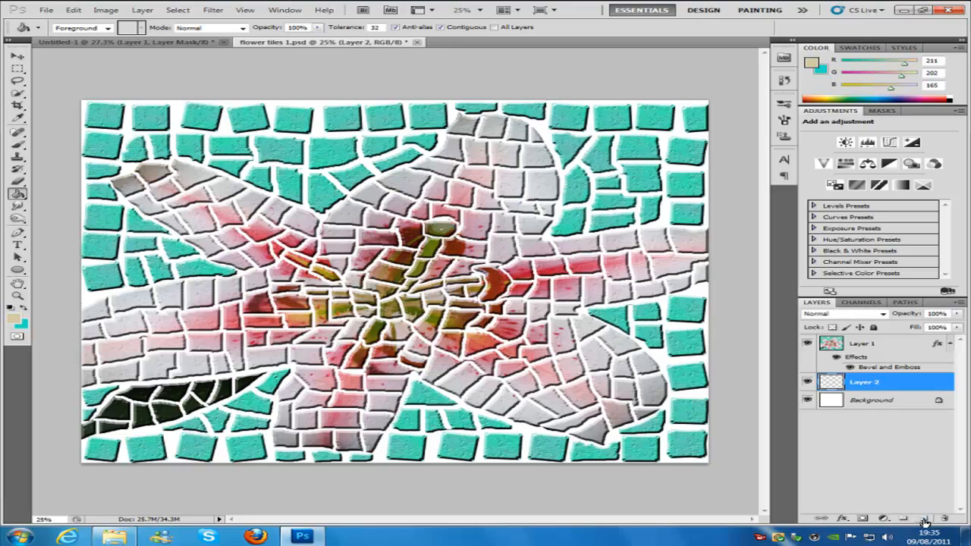
{"action": "mouse_move", "coordinate": [919, 449]}
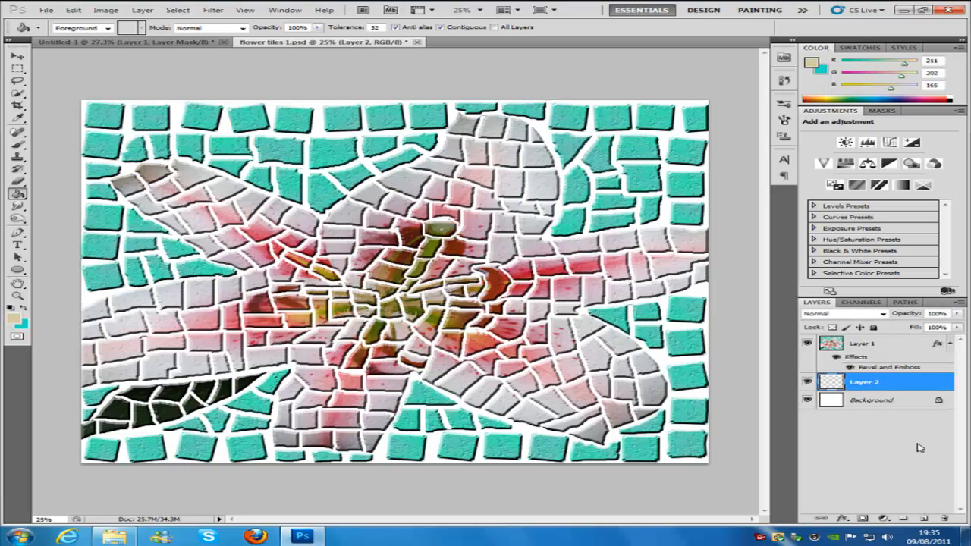
{"action": "mouse_move", "coordinate": [58, 325]}
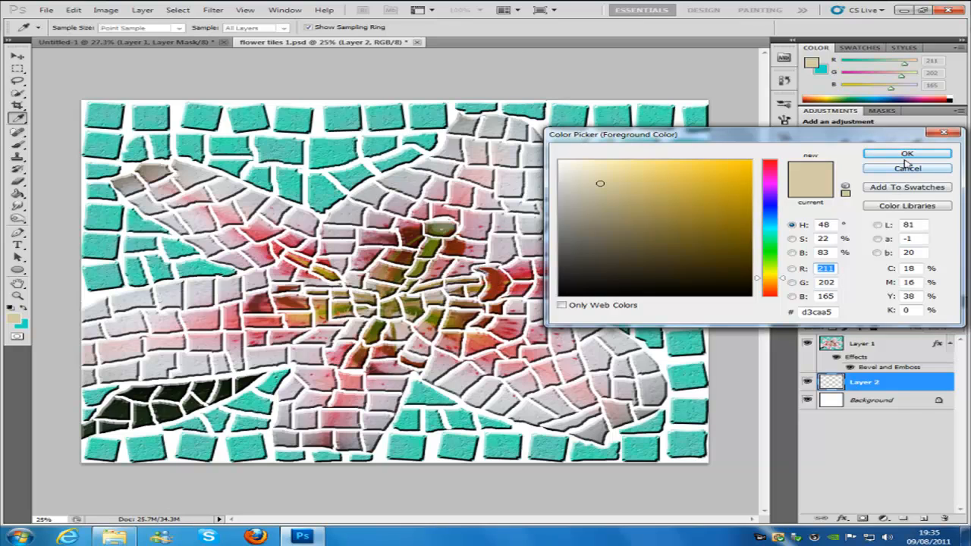
Step: Confirm the beige foreground colour for the grout fill
{"action": "left_click", "coordinate": [901, 154]}
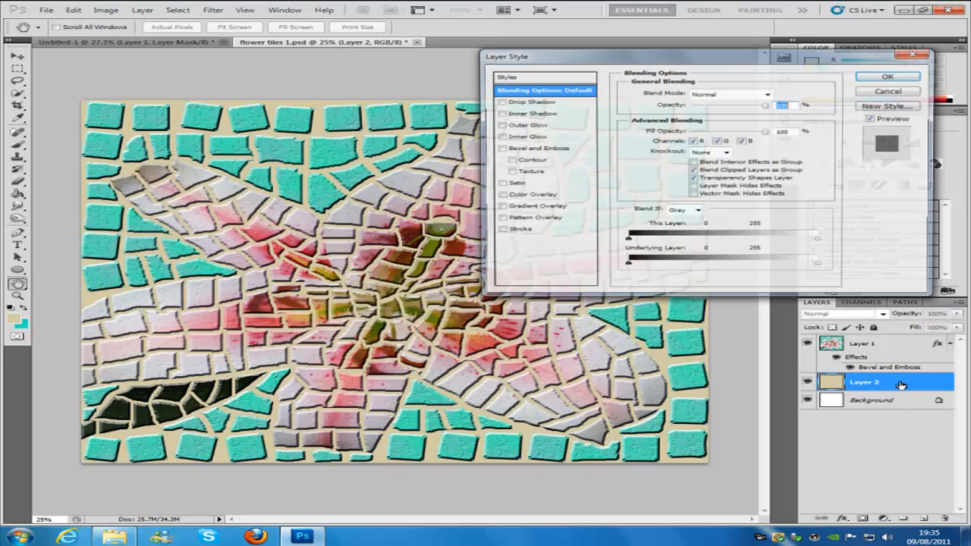
Step: Give Layer 2 a Chisel Hard bevel with Contour and Texture enabled, and confirm the style
{"action": "left_click", "coordinate": [540, 148]}
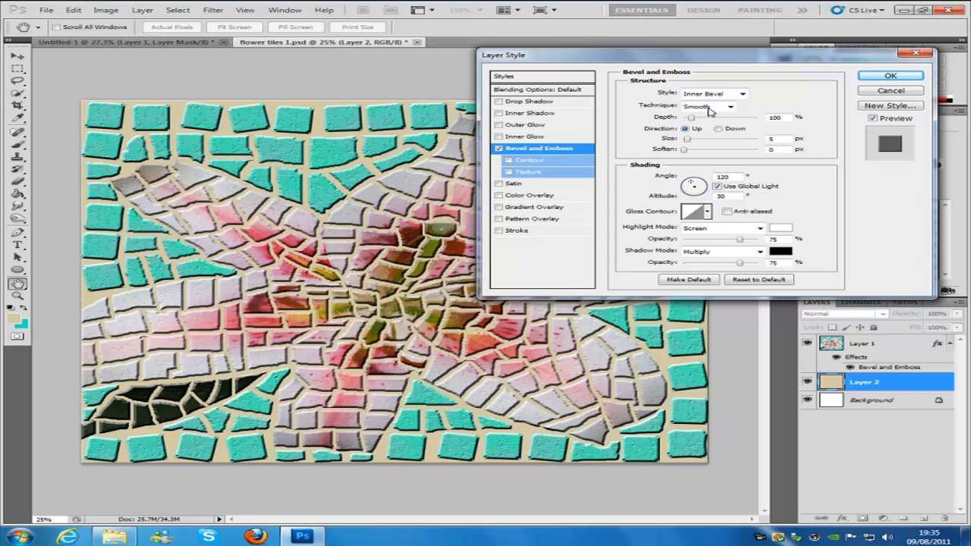
{"action": "mouse_move", "coordinate": [742, 112]}
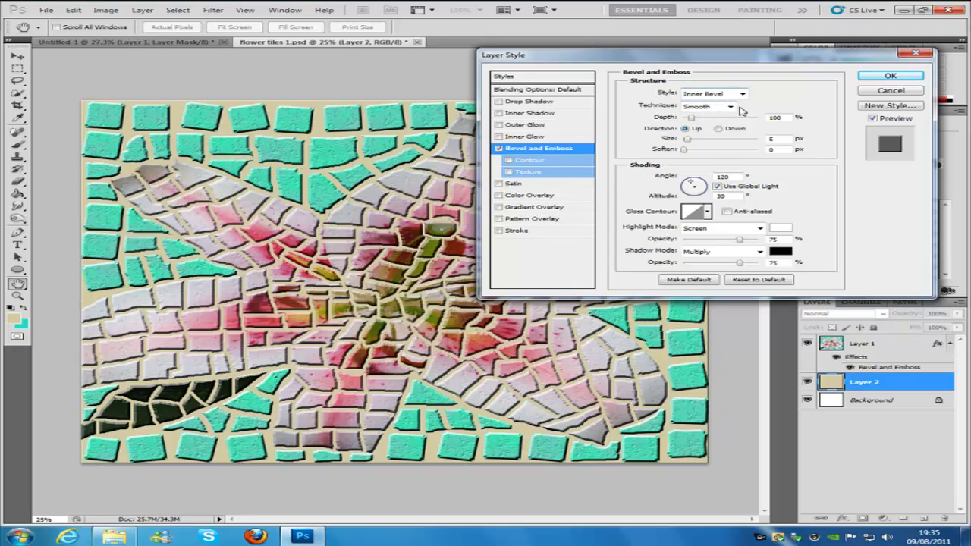
{"action": "left_click", "coordinate": [728, 106]}
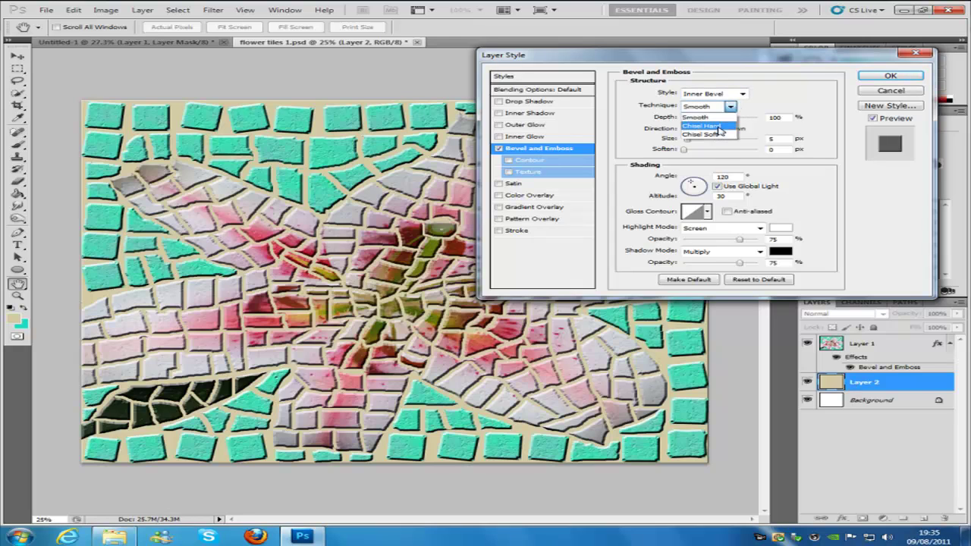
{"action": "left_click", "coordinate": [703, 120]}
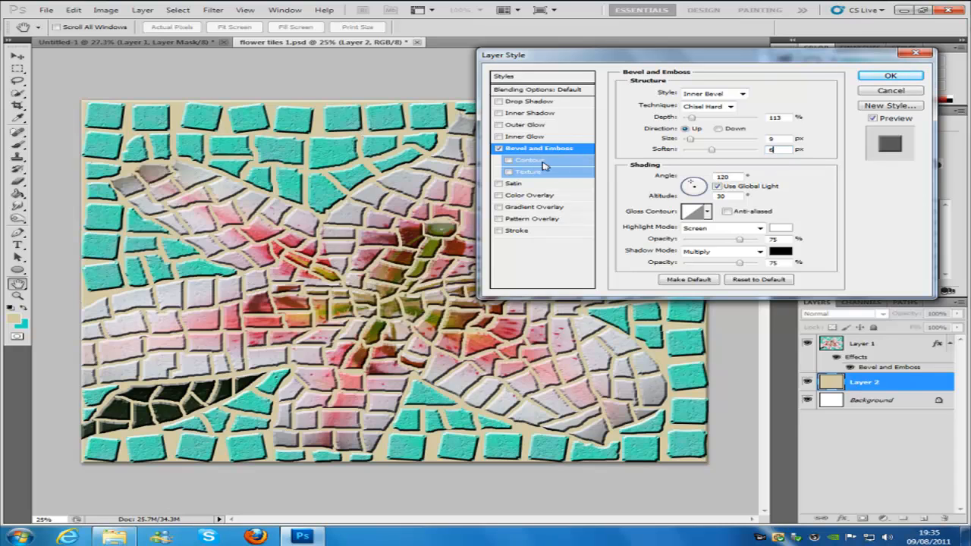
{"action": "left_click", "coordinate": [530, 160]}
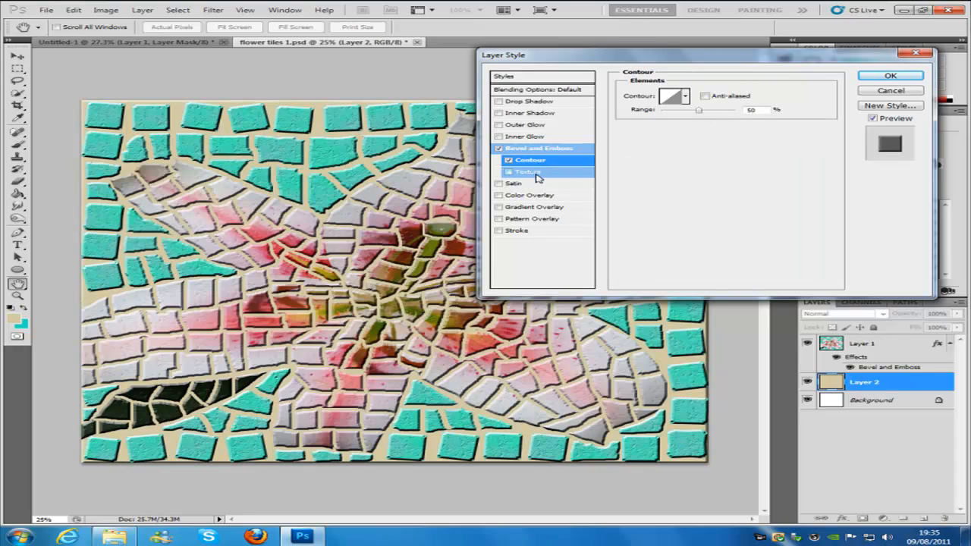
{"action": "left_click", "coordinate": [529, 171]}
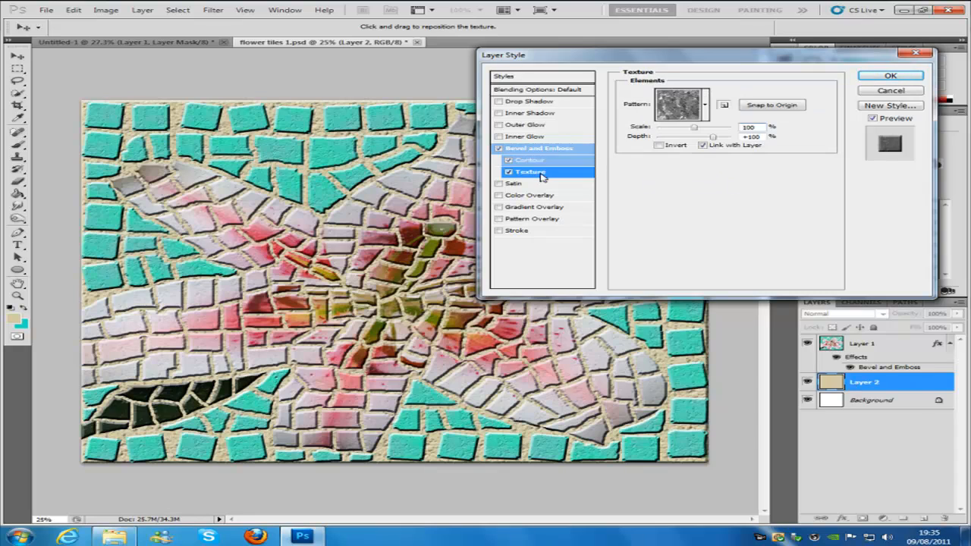
{"action": "mouse_move", "coordinate": [609, 176]}
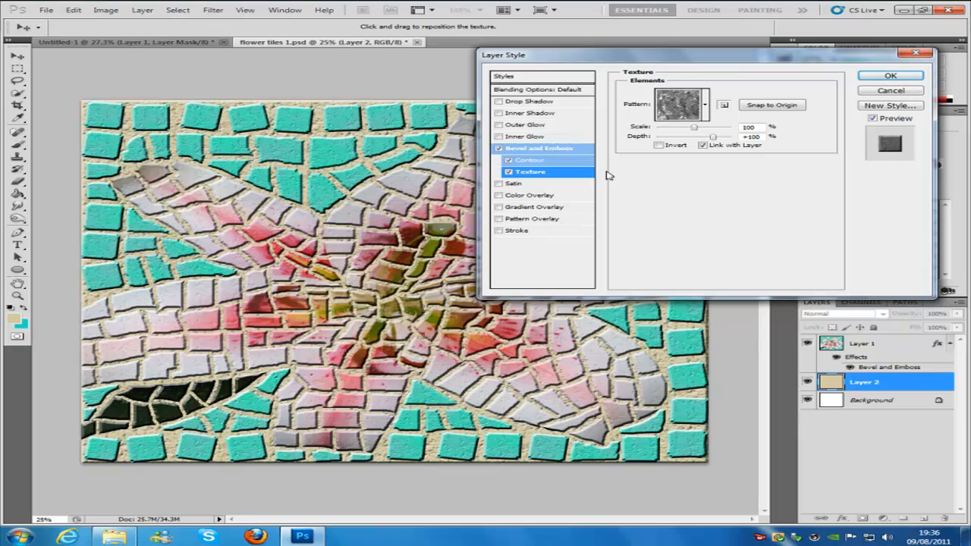
{"action": "mouse_move", "coordinate": [683, 85]}
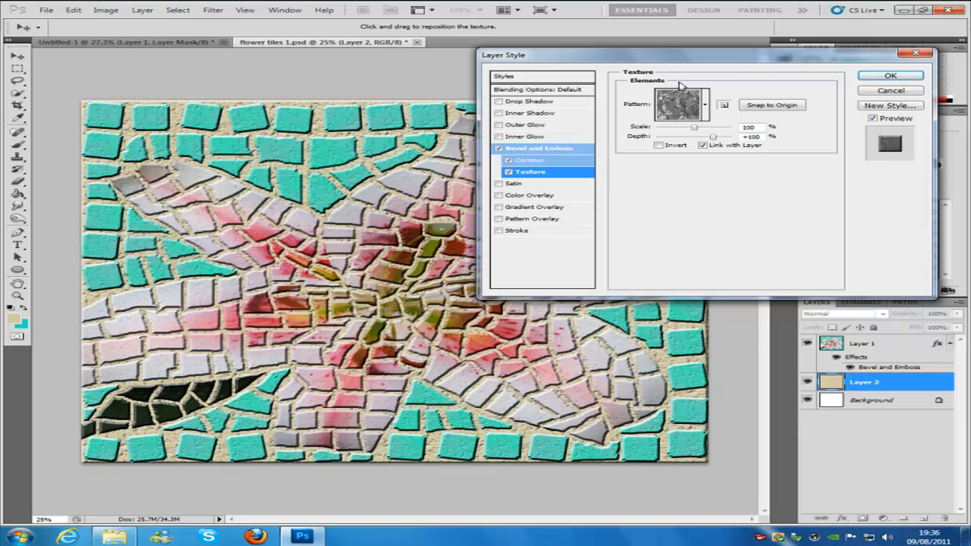
{"action": "mouse_move", "coordinate": [888, 76]}
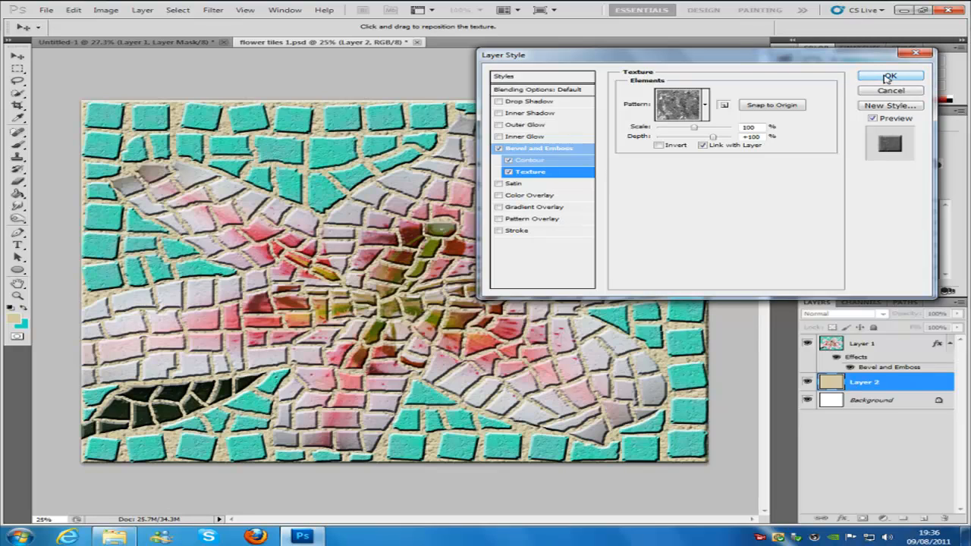
{"action": "left_click", "coordinate": [895, 75]}
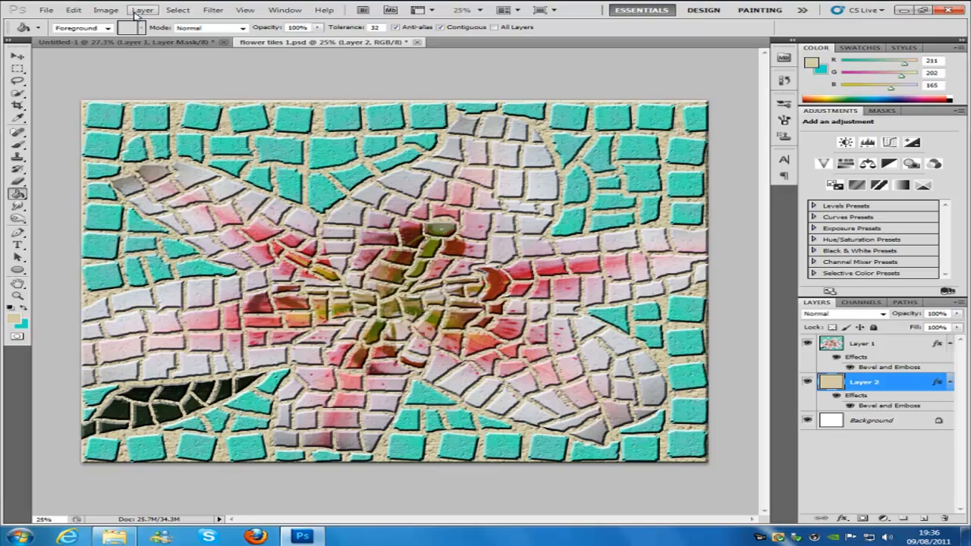
Step: Start adding a Reveal All layer mask to the grout Layer 2 via the Layer menu
{"action": "left_click", "coordinate": [141, 13]}
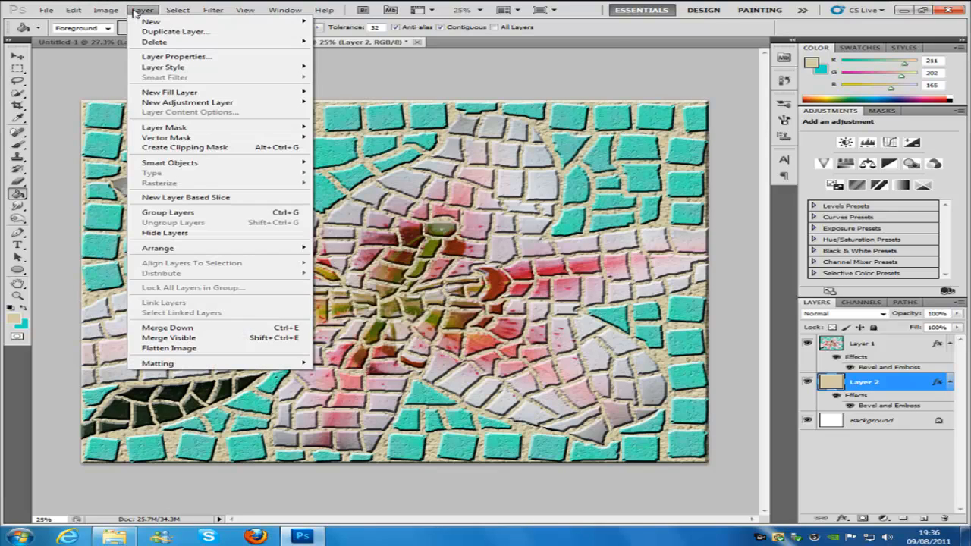
{"action": "mouse_move", "coordinate": [182, 128]}
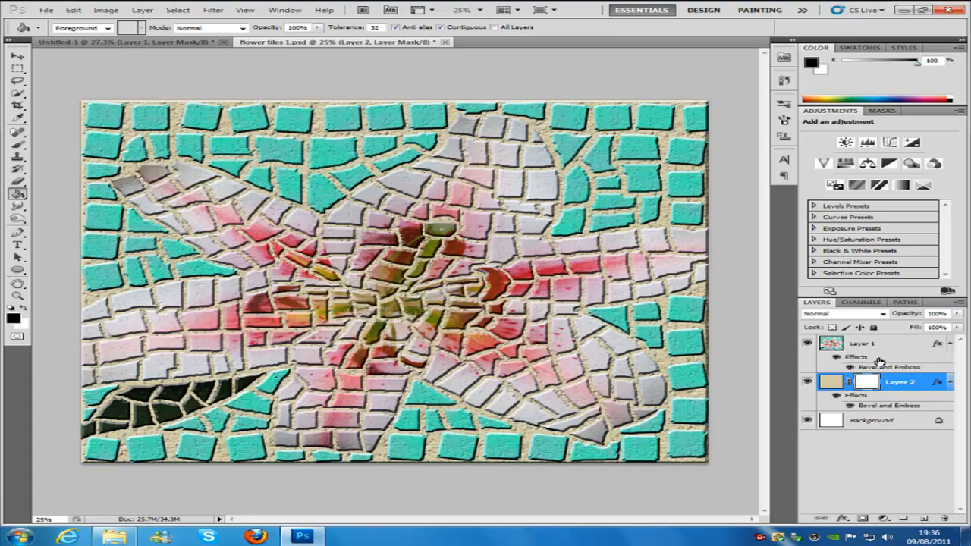
{"action": "mouse_move", "coordinate": [847, 352]}
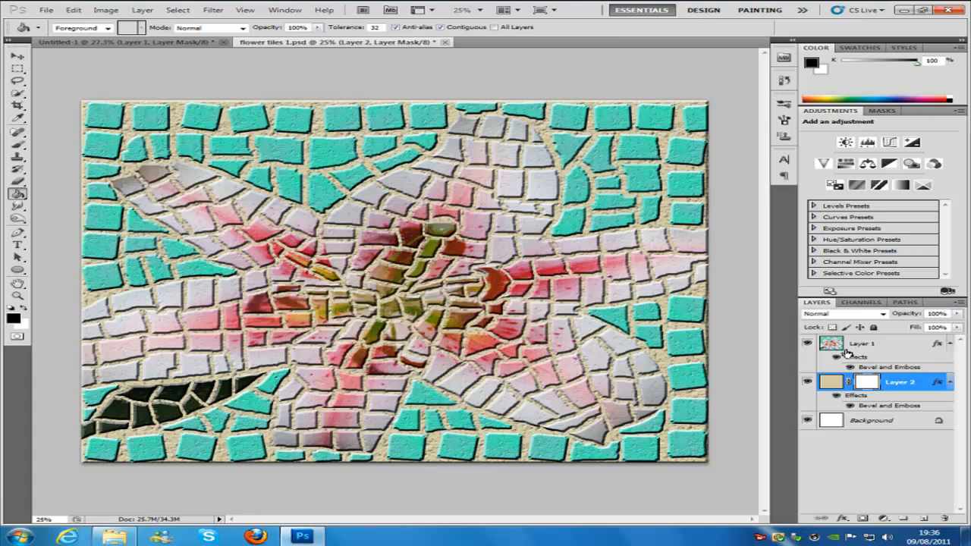